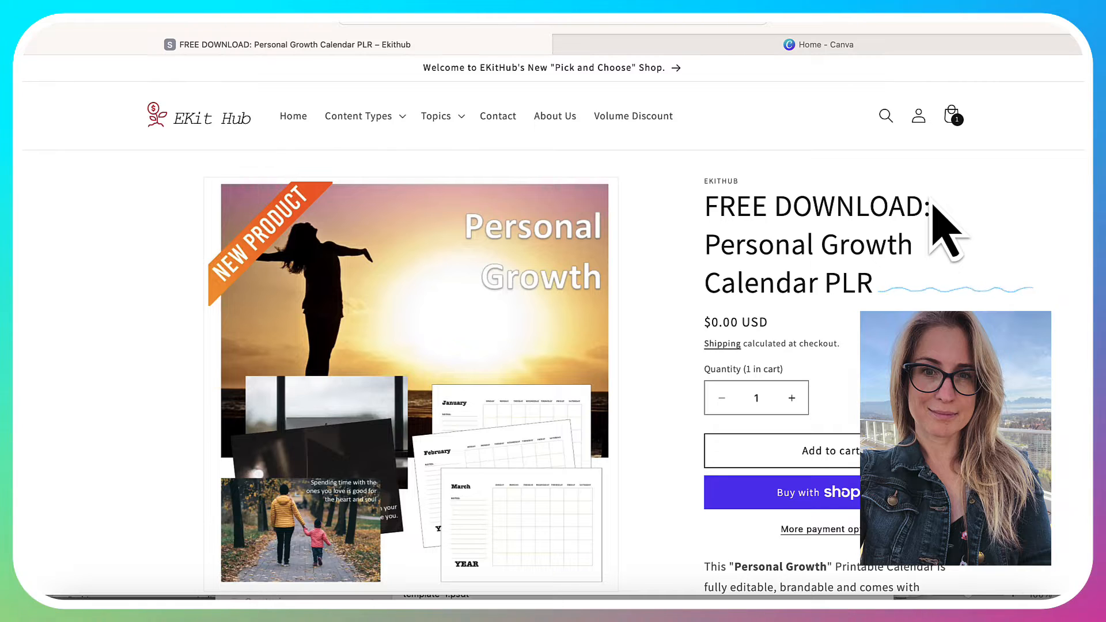
- Switch from the Ekit Hub product page to the 'Home - Canva' tab
click(819, 45)
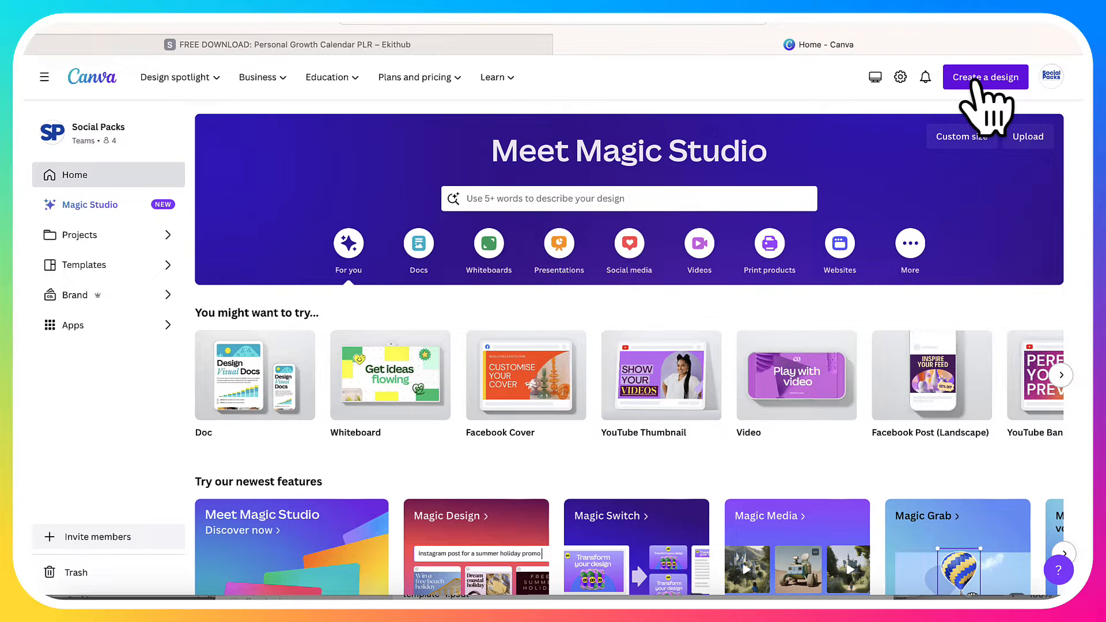
- Start an imported design and pick 'Personal Growth Goals Calendar.pdf' from the calendars folder
click(985, 77)
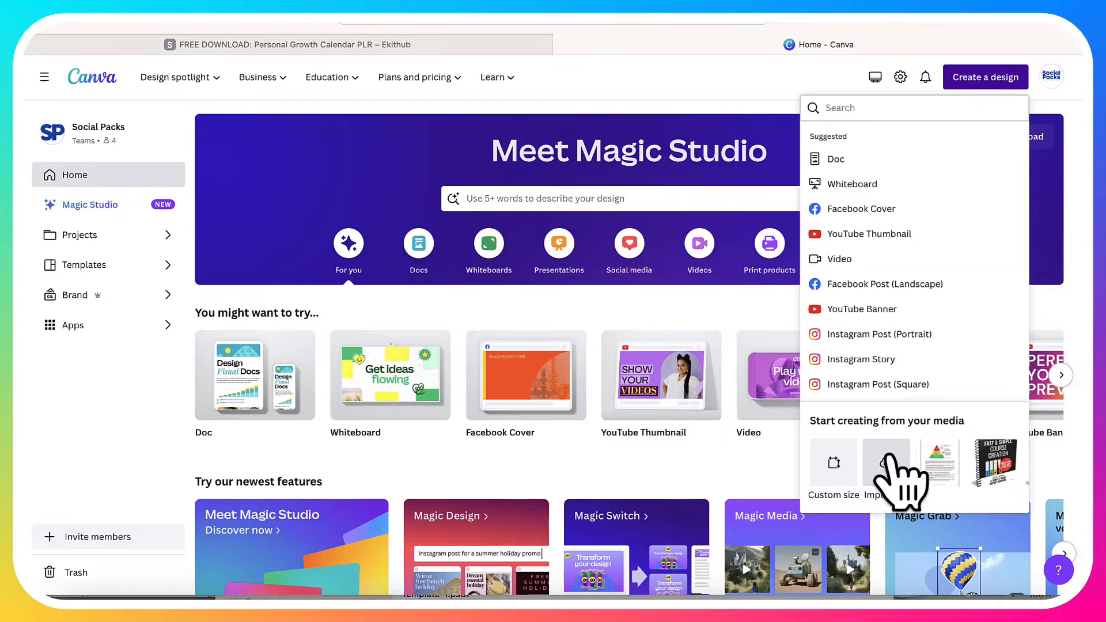
click(885, 465)
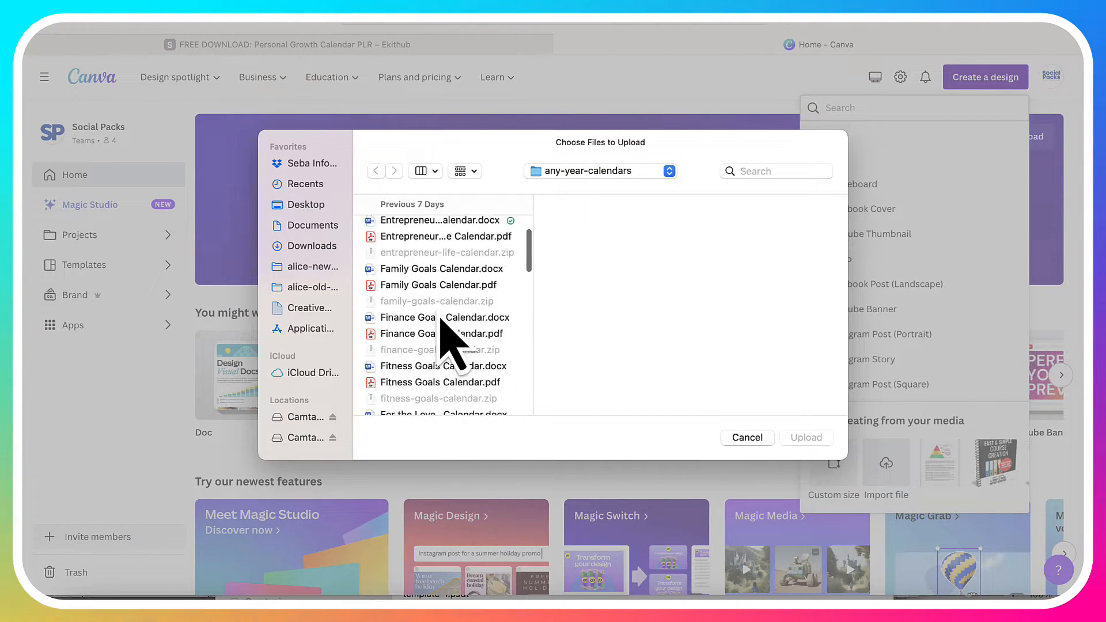
scroll(down, 3)
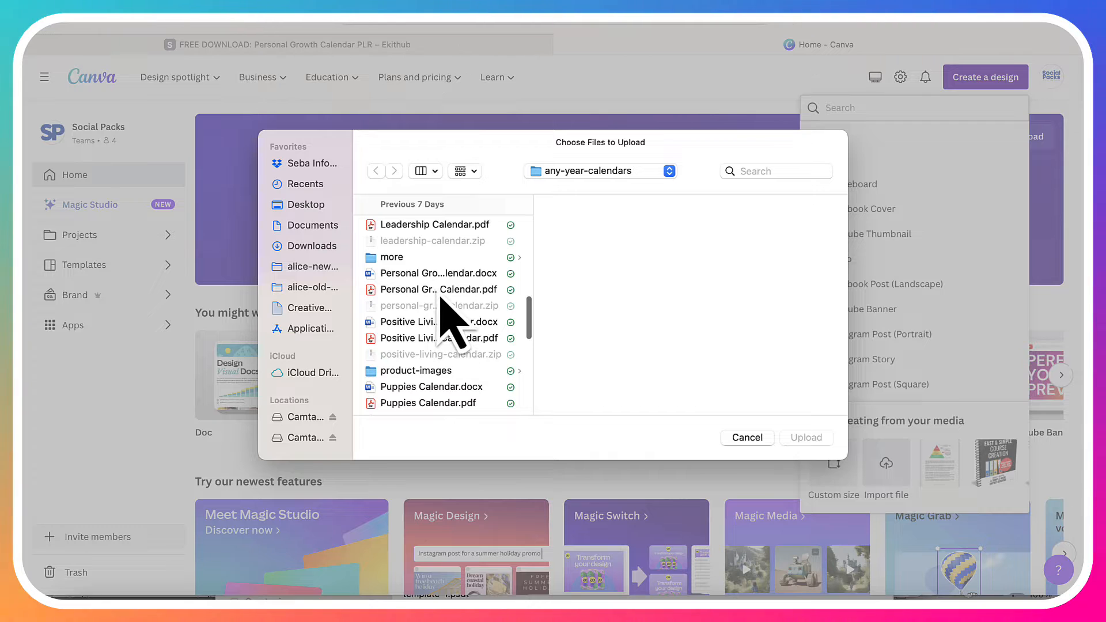
click(435, 289)
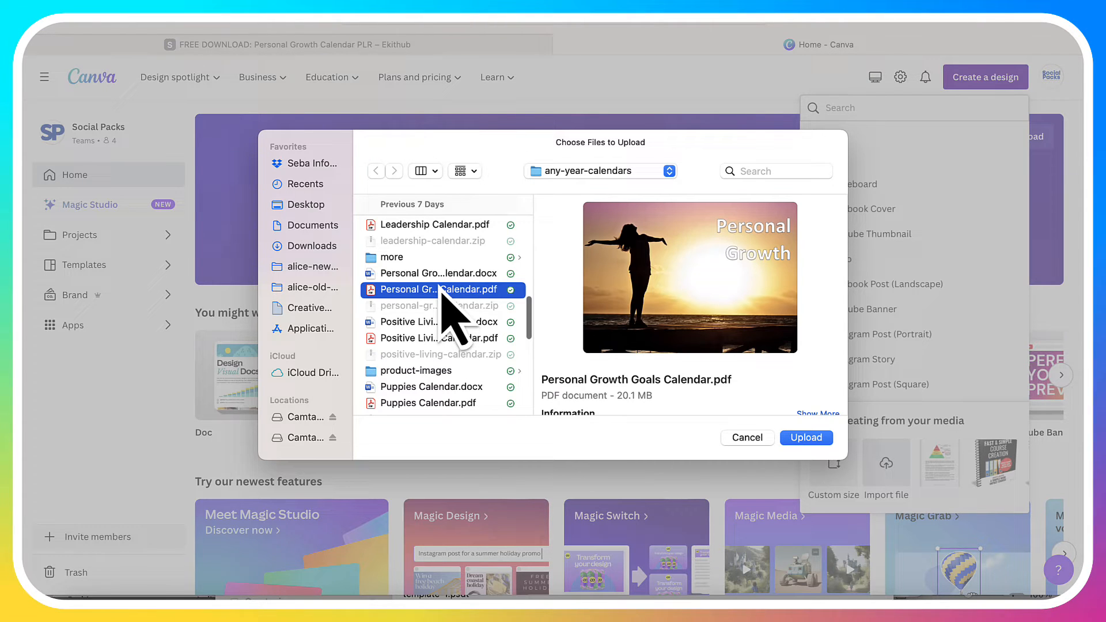
mouse_move(825, 465)
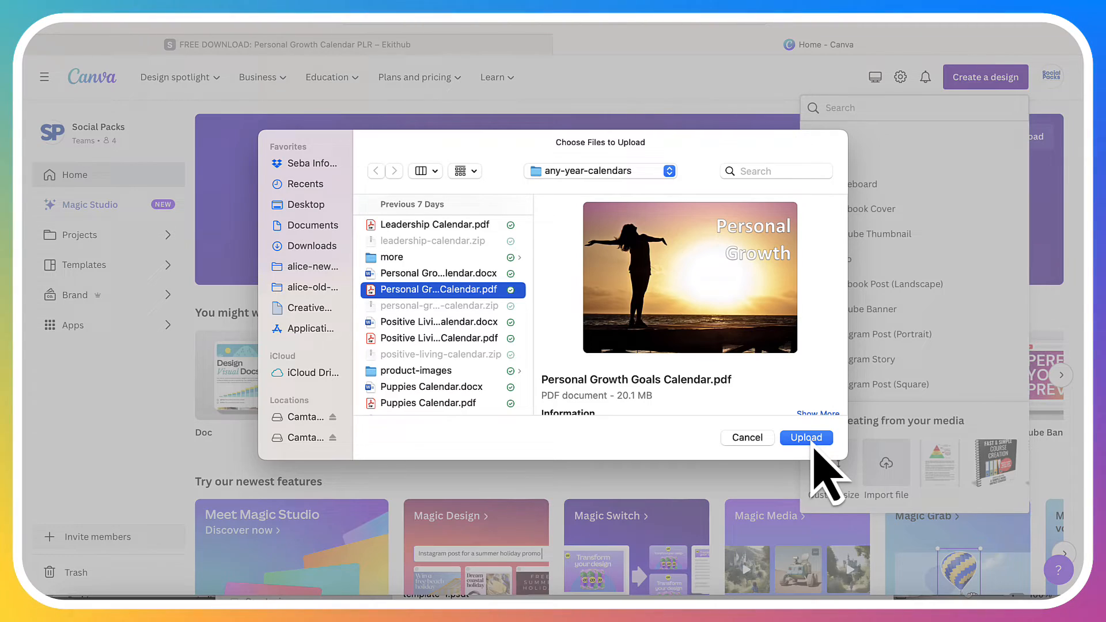
- Upload the Personal Growth Goals Calendar PDF and scroll through the imported pages
click(806, 437)
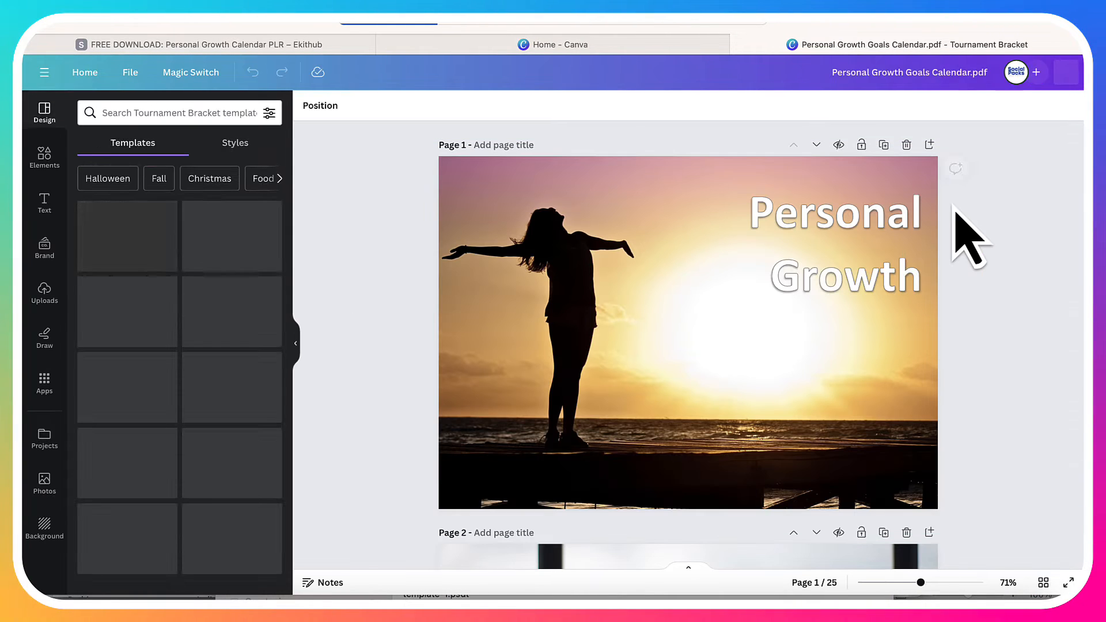
scroll(down, 3)
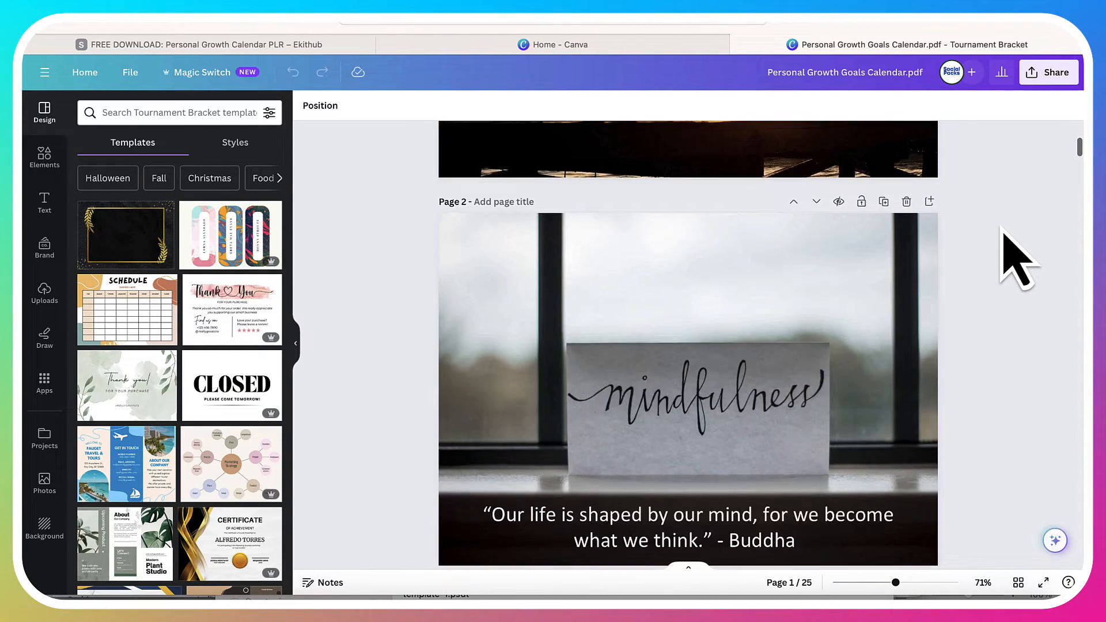
scroll(up, 3)
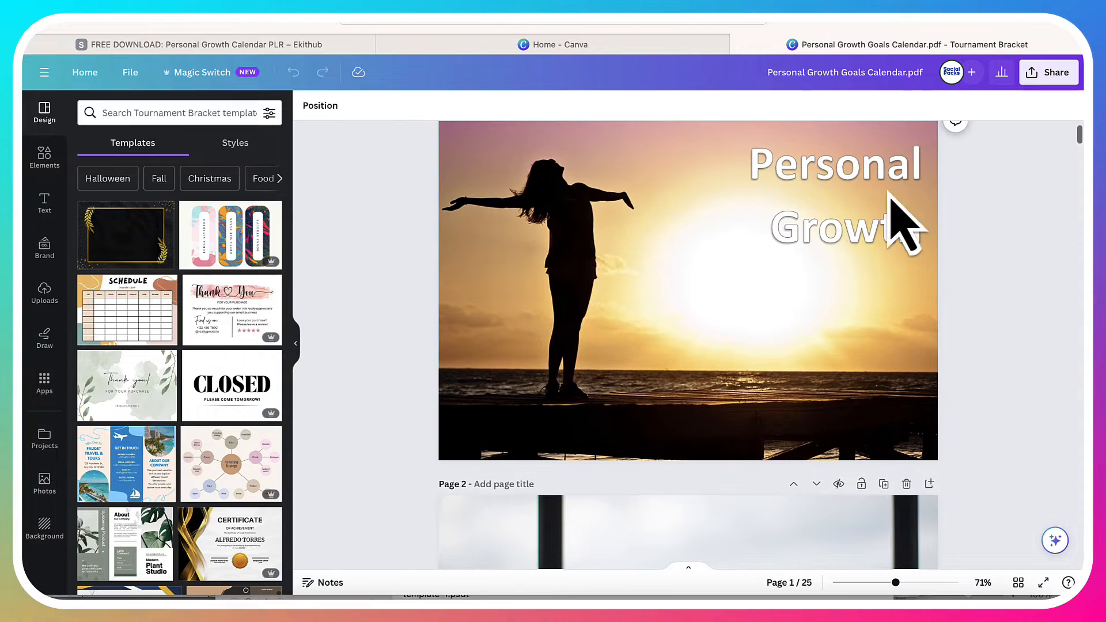
- Confirm the cover title and the quote text are editable
click(842, 227)
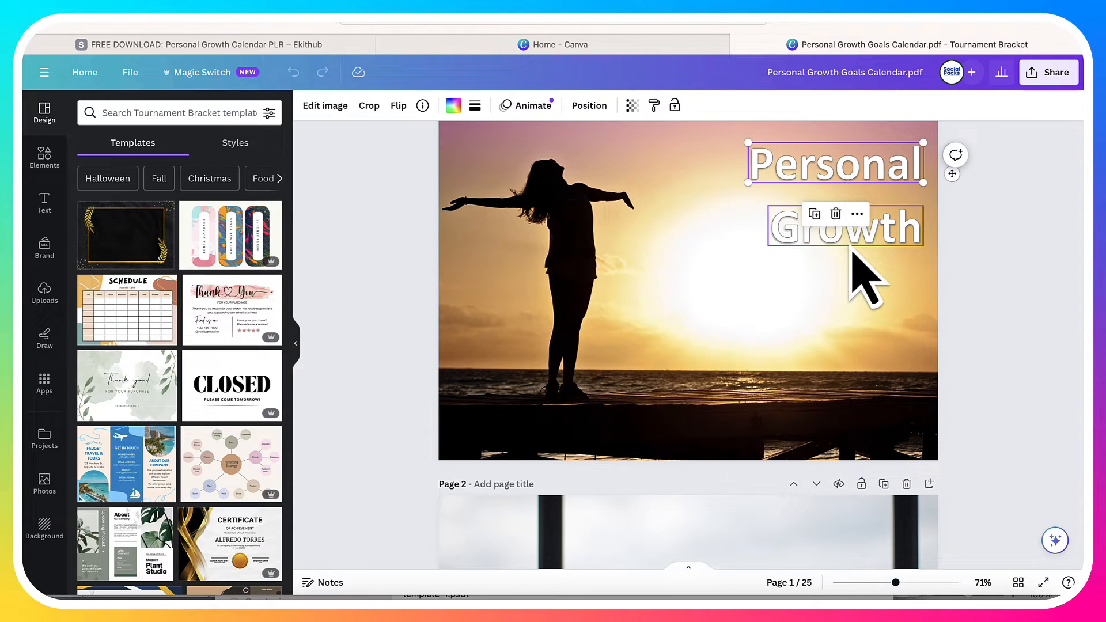
scroll(down, 3)
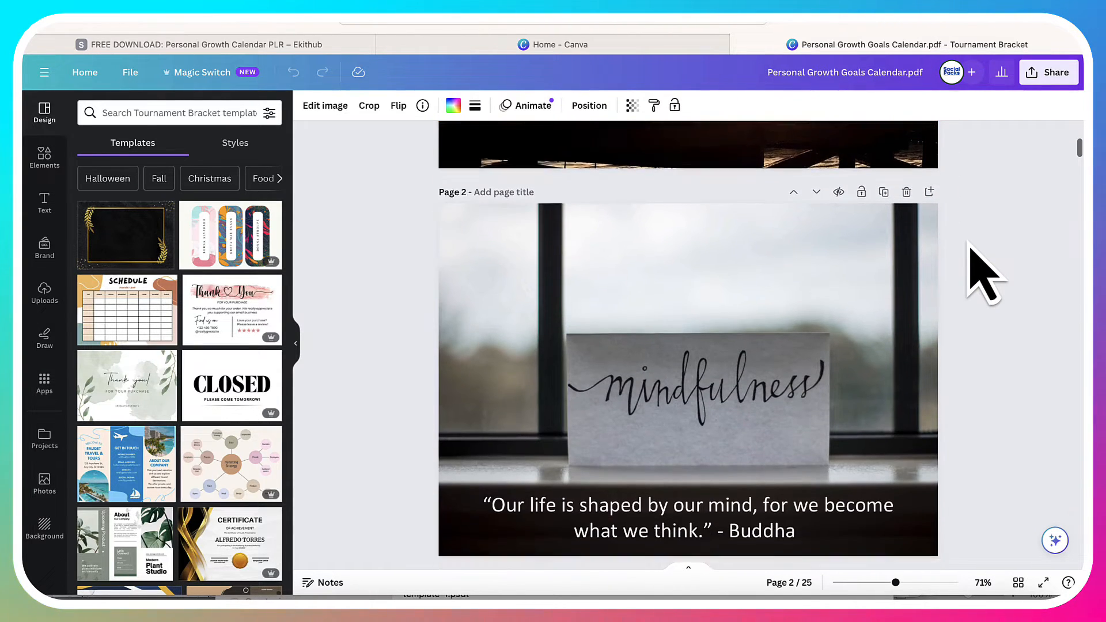
scroll(down, 3)
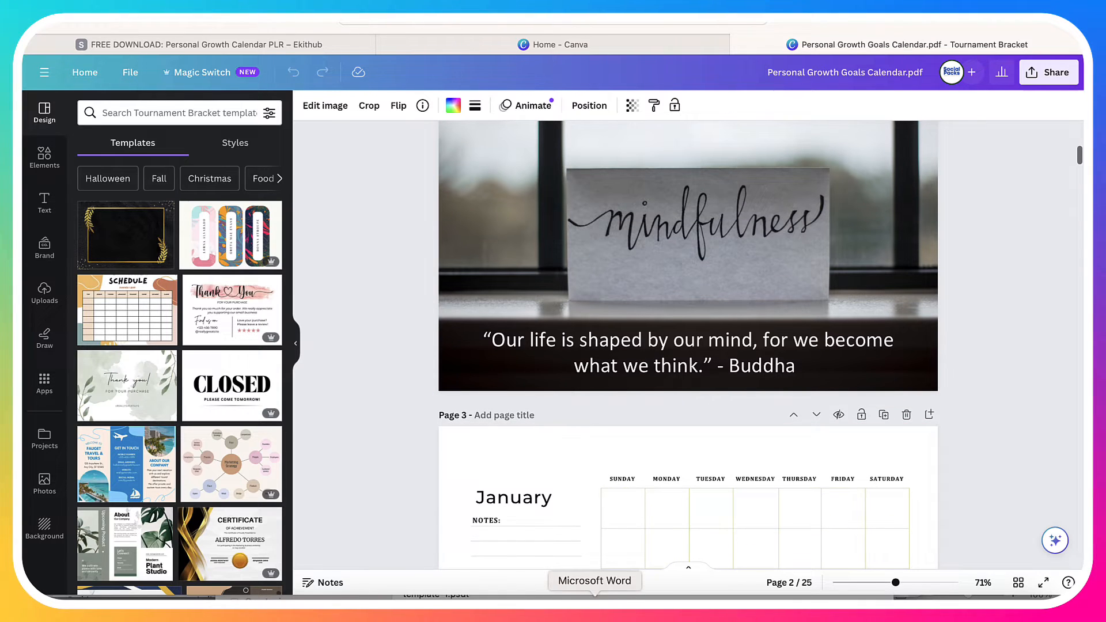
double_click(689, 339)
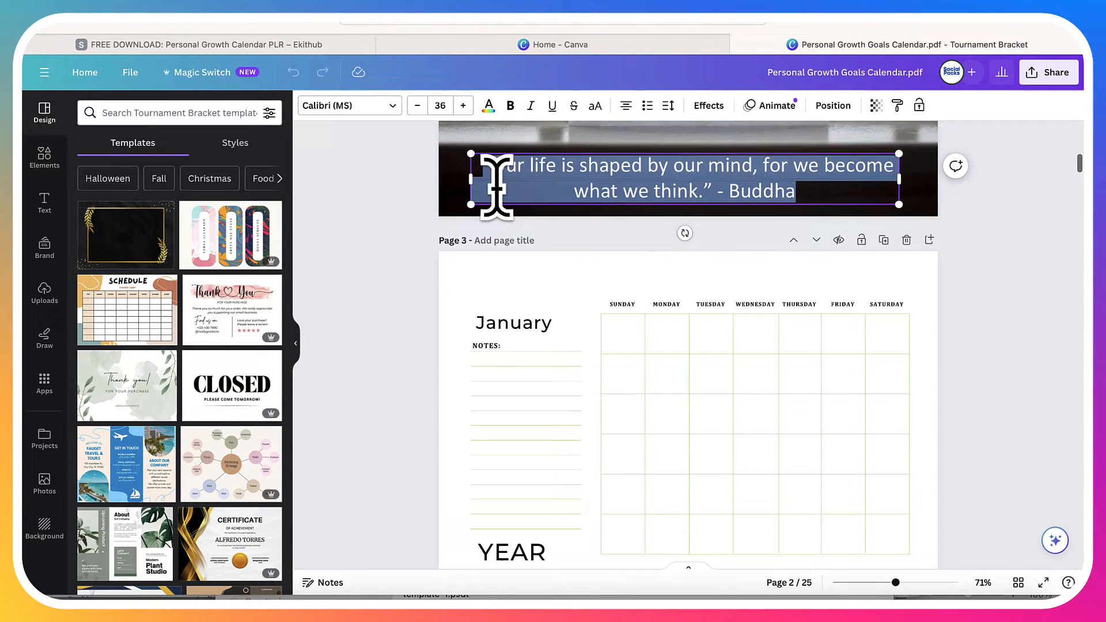
scroll(down, 3)
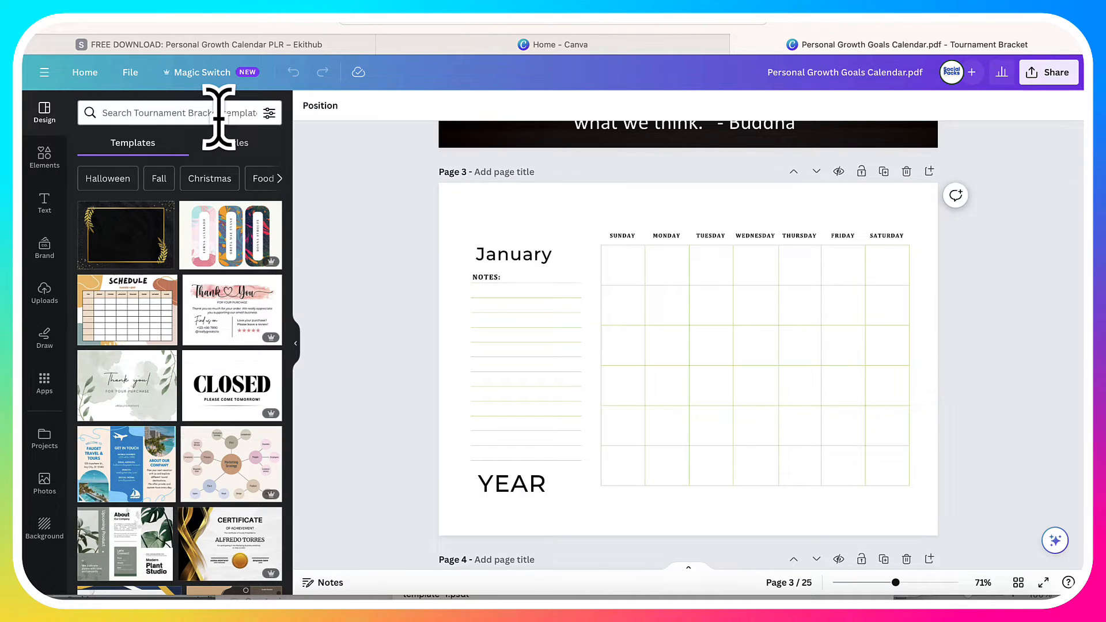
- Rerun the '2024 calendar' template search and open the Light Blue Watercolor Minimalist Wall Calendar
click(176, 112)
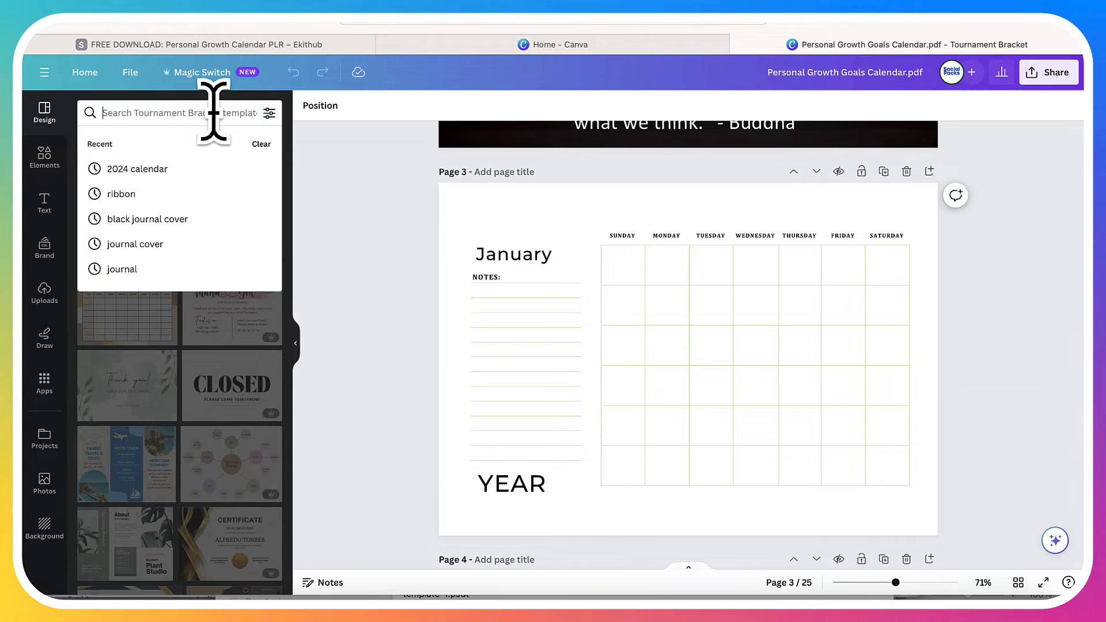
click(136, 169)
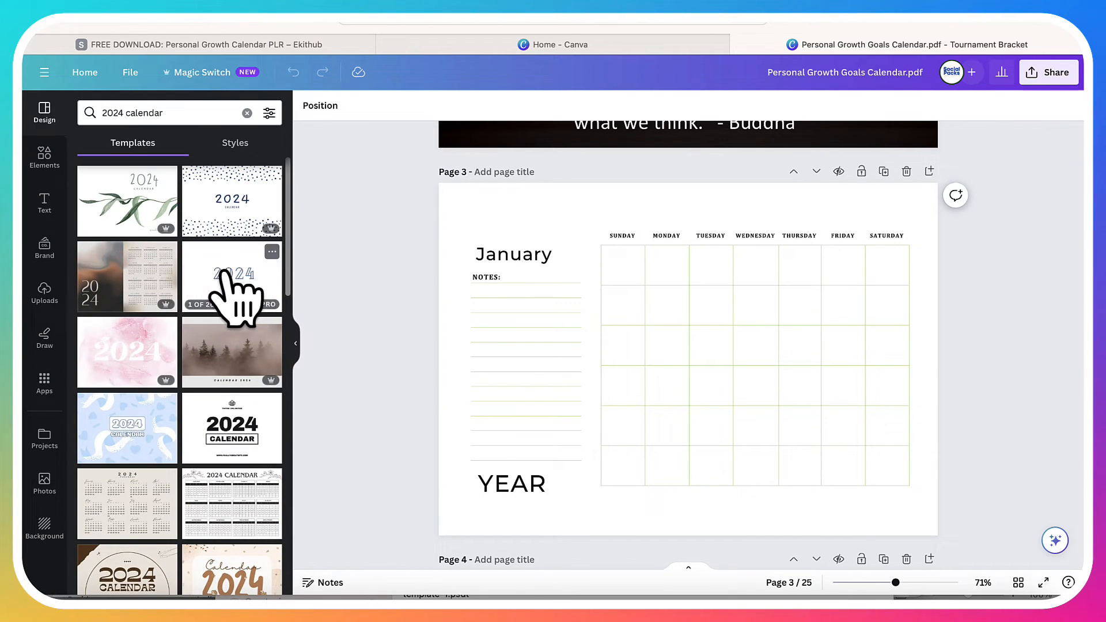
click(231, 275)
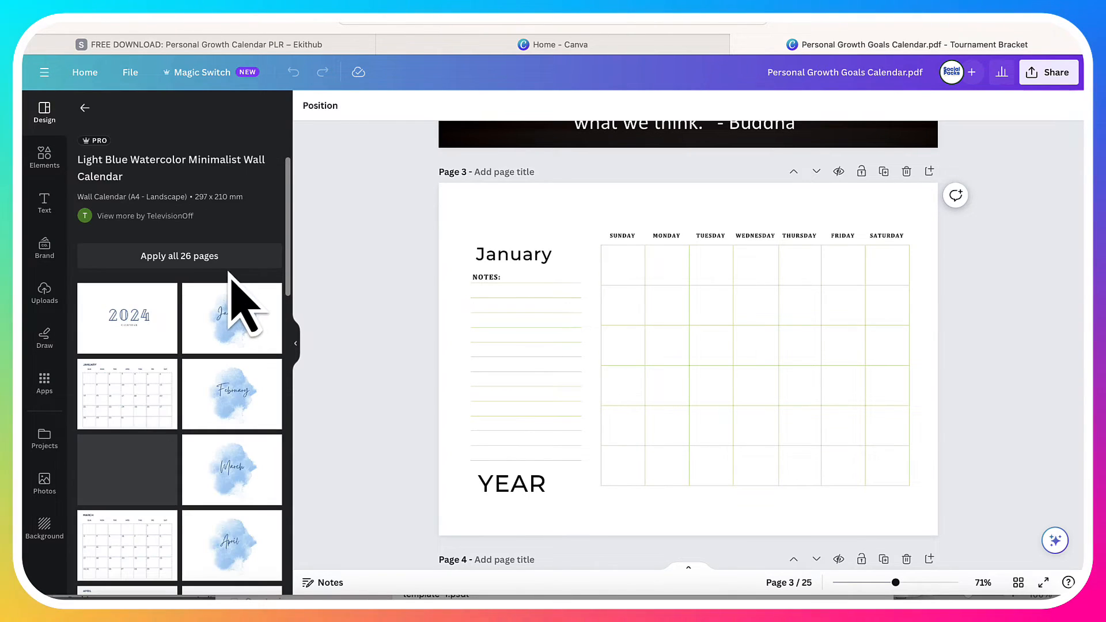
scroll(down, 3)
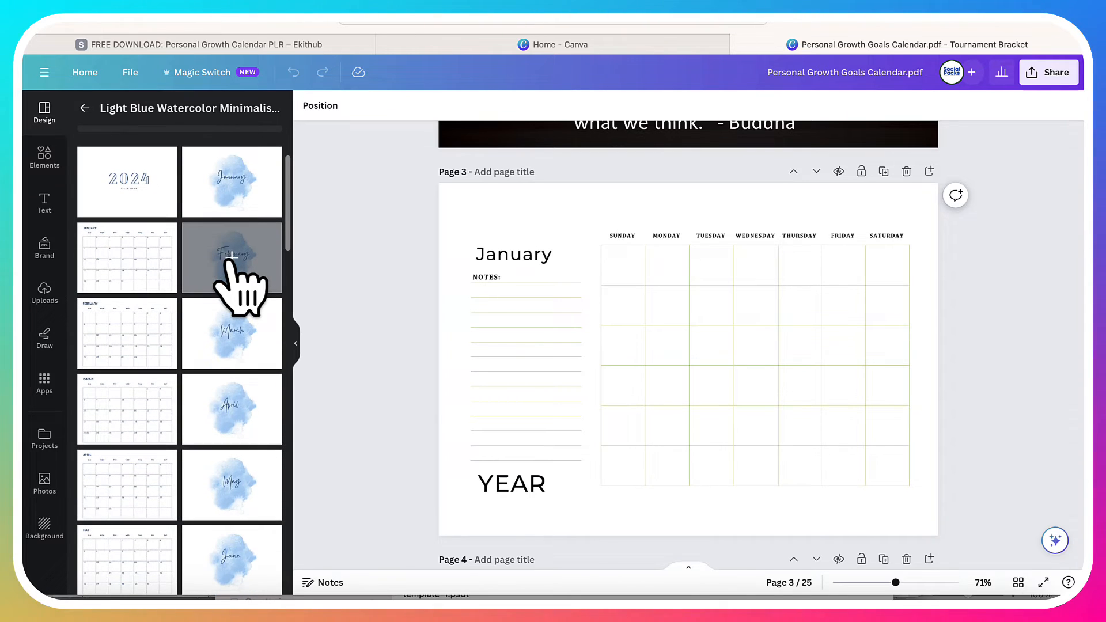
mouse_move(1036, 451)
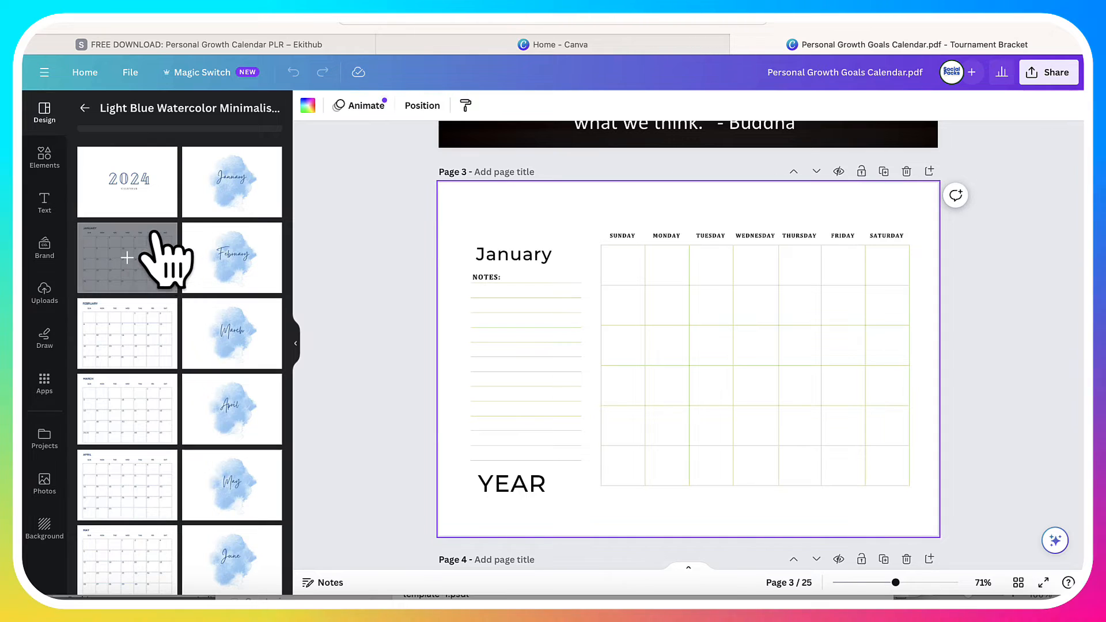
- Replace page 3 with the watercolor template's January calendar page
click(127, 257)
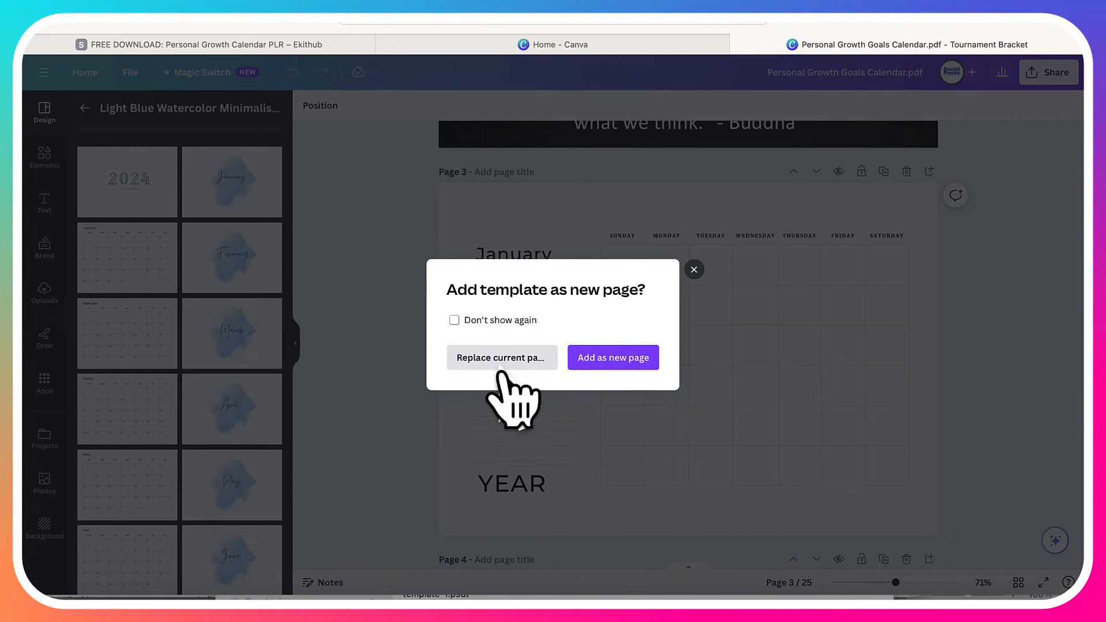
click(454, 319)
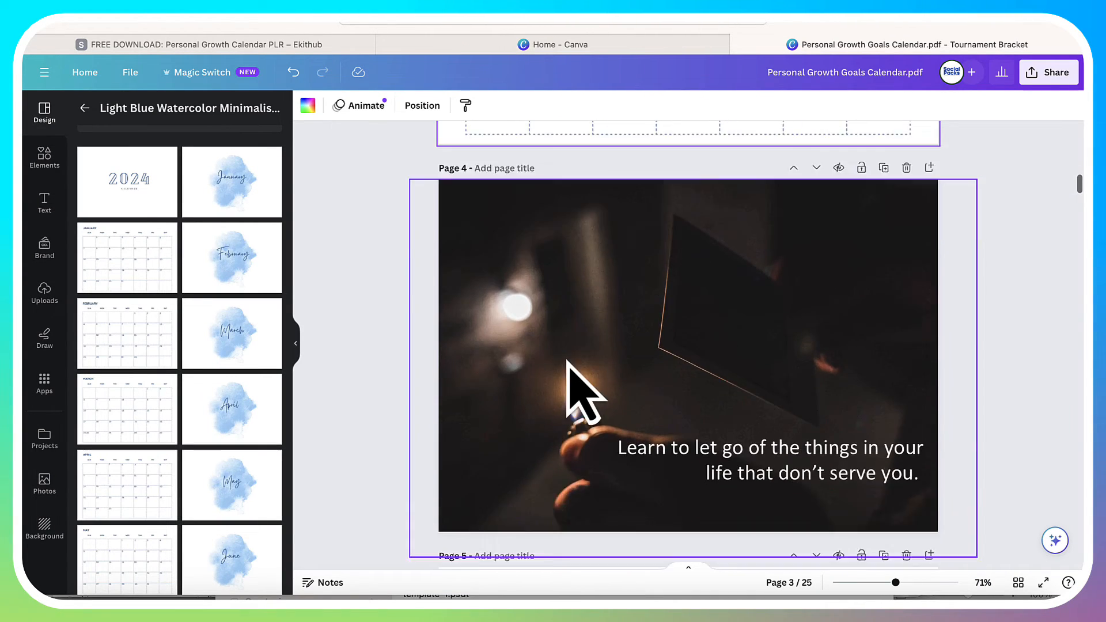
scroll(down, 3)
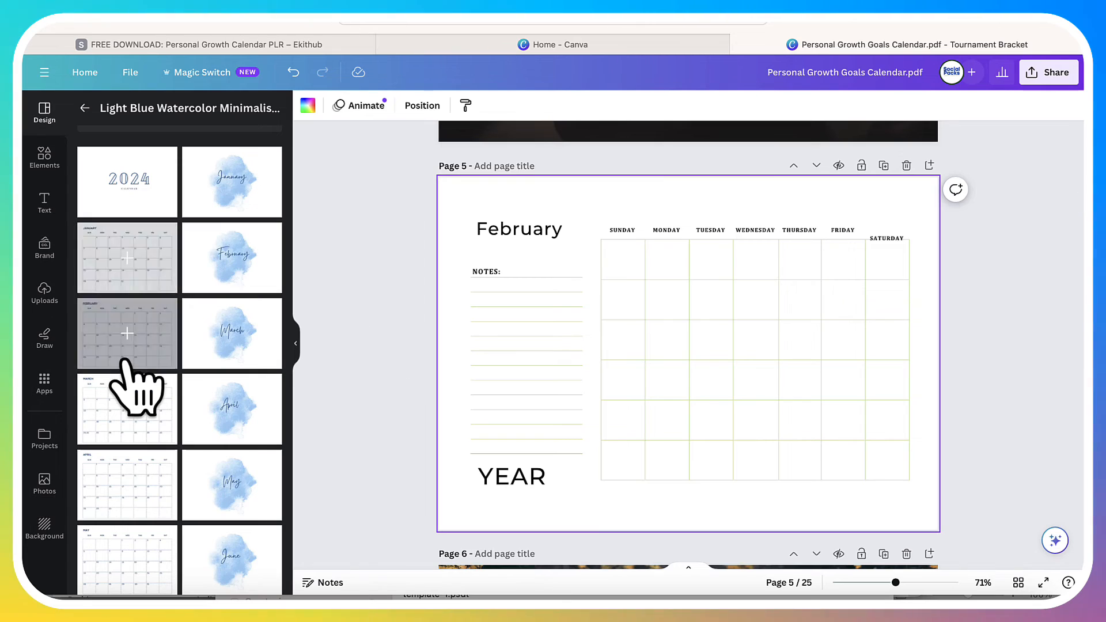
- Swap in the template's February page, then return to the Ekit Hub tab
click(126, 332)
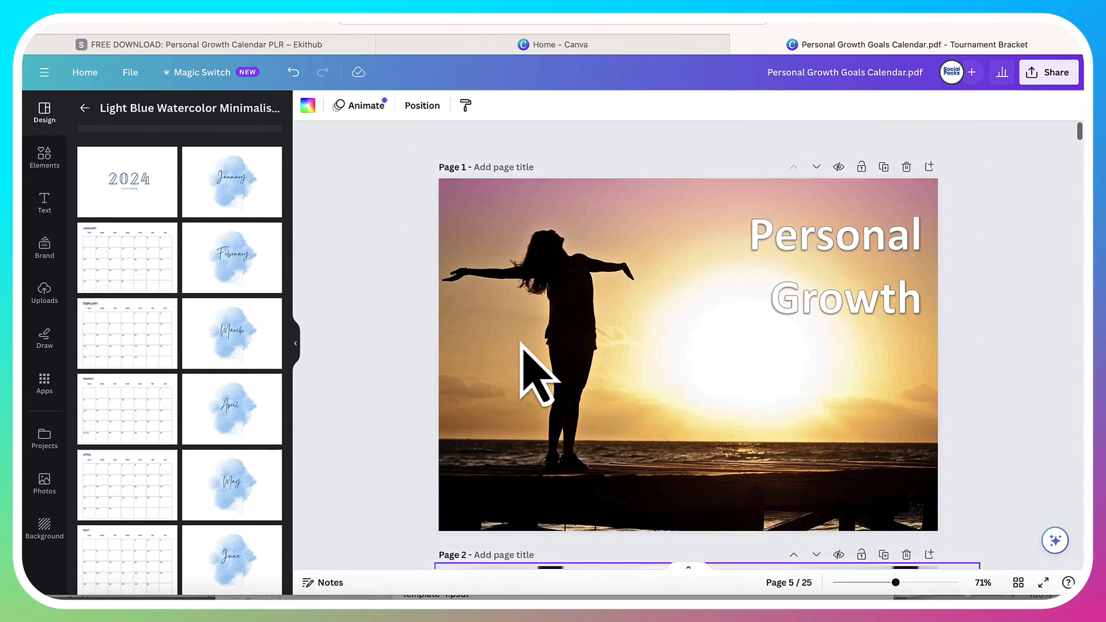
scroll(down, 3)
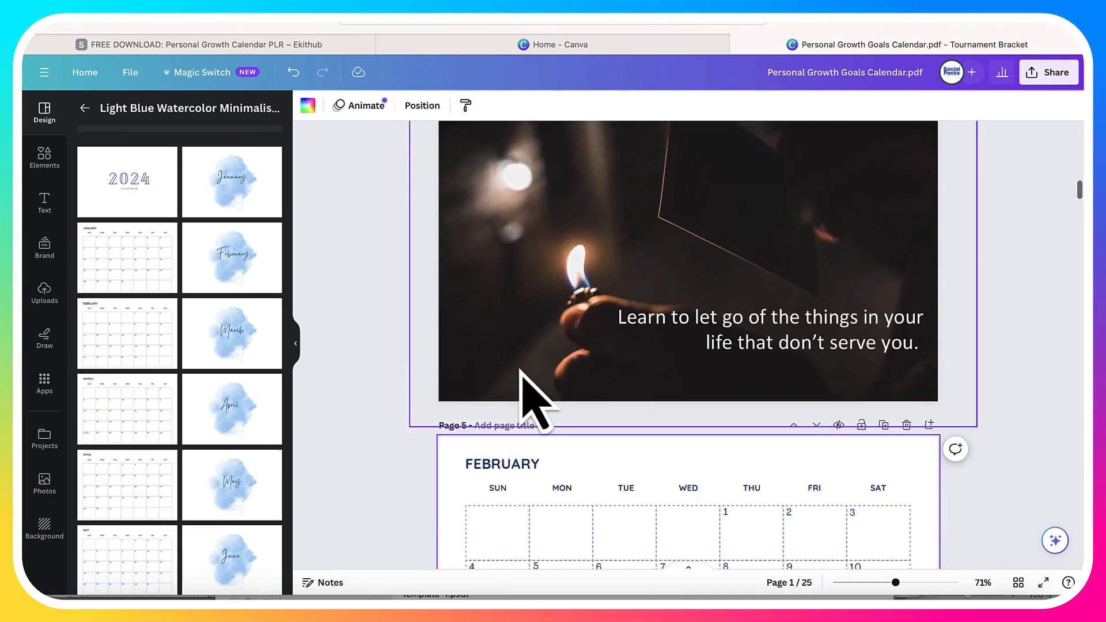
scroll(down, 3)
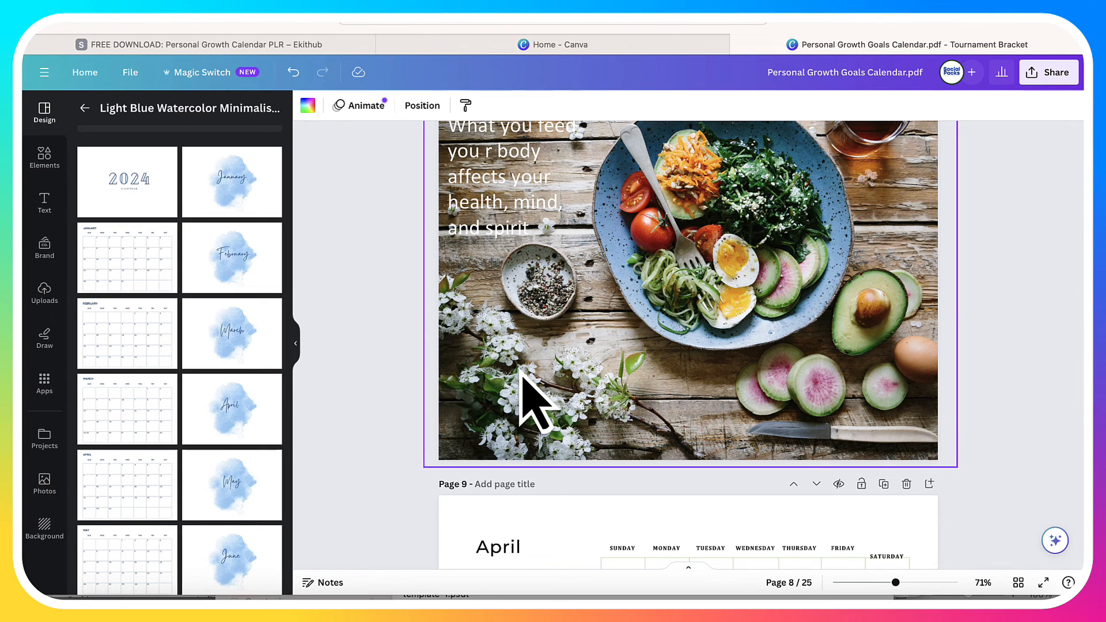
click(212, 43)
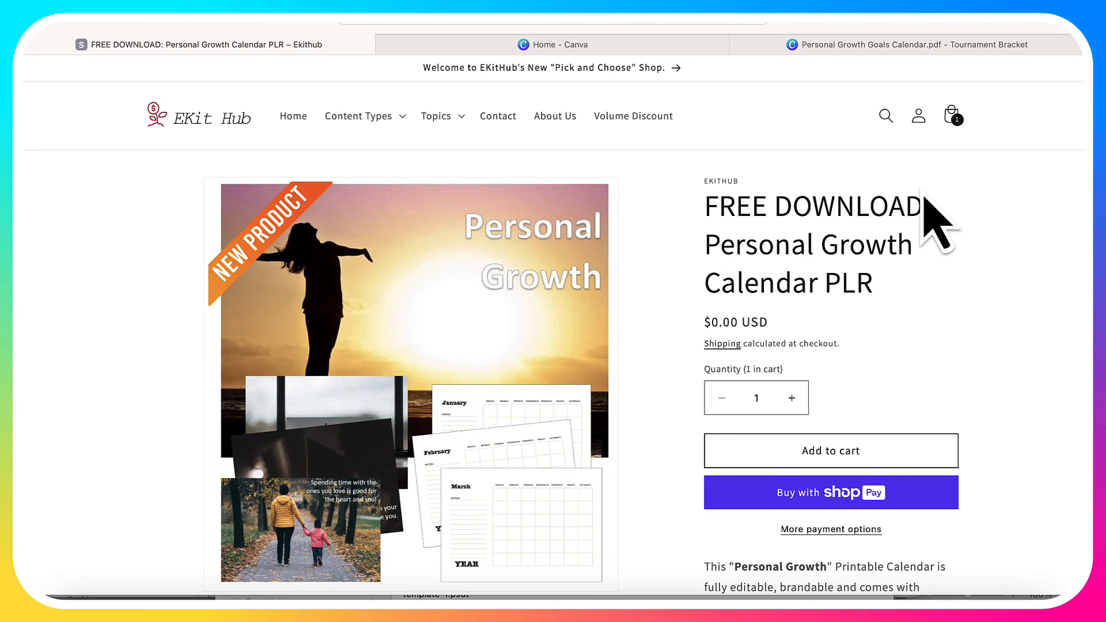